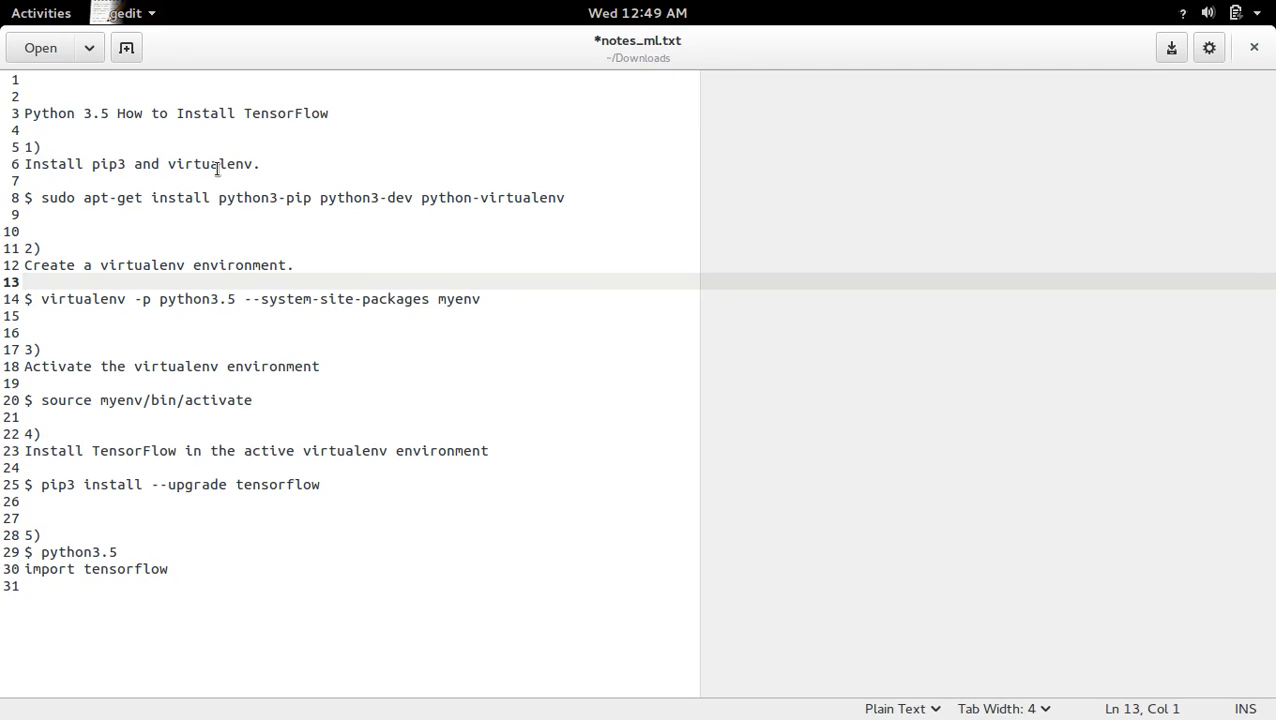
Run sudo apt-get install for python3-pip, python3-dev and virtualenv, entering the sudo password
{"action": "double_click", "coordinate": [209, 163]}
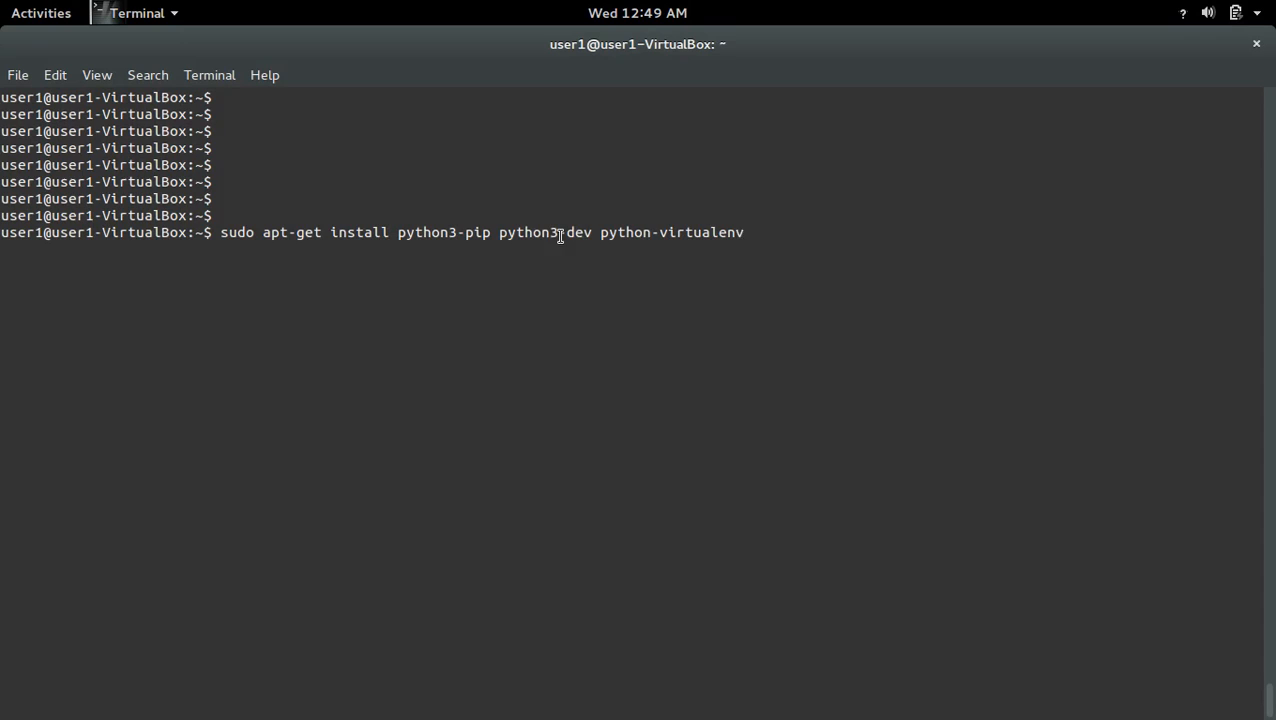
{"action": "mouse_move", "coordinate": [837, 375]}
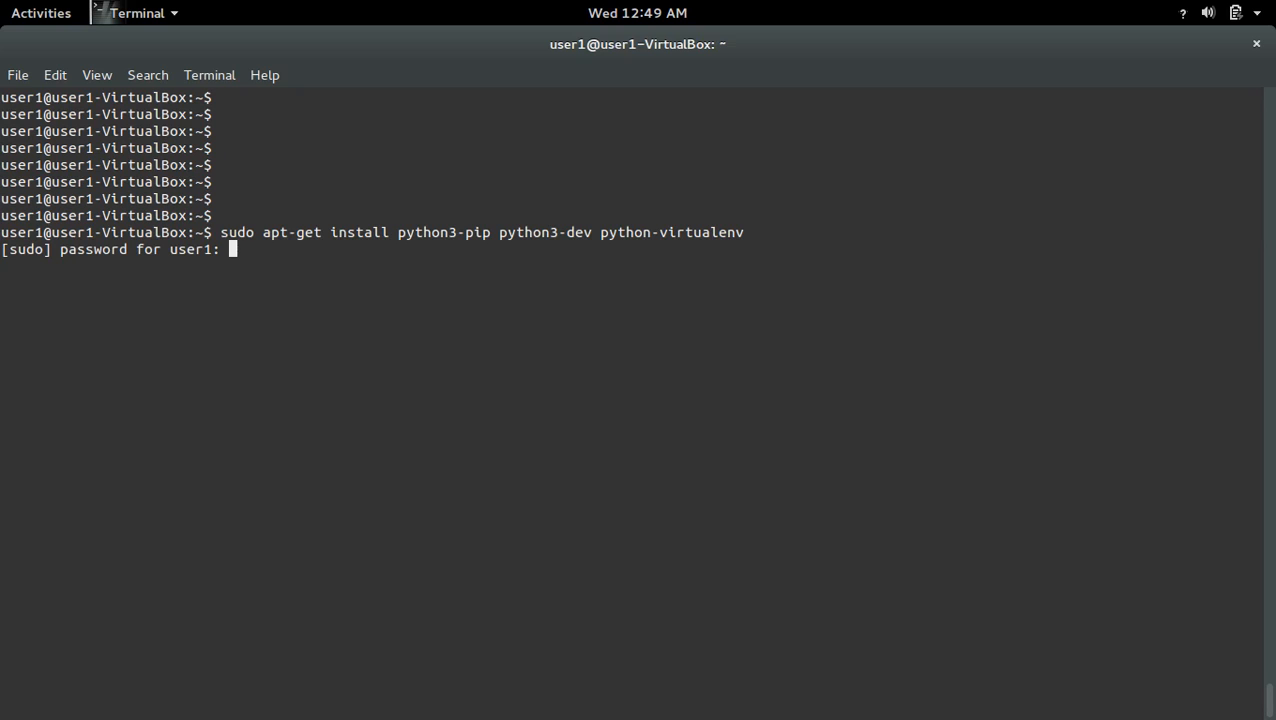
{"action": "key", "text": "Return"}
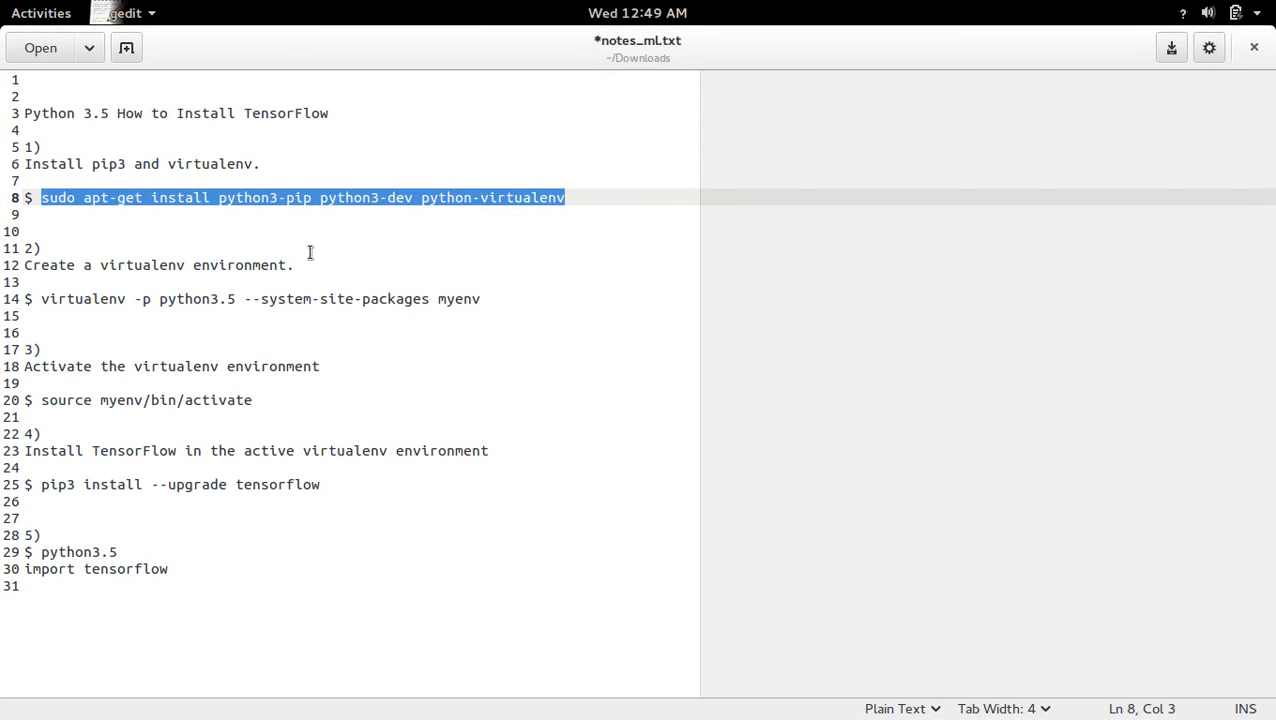
Run 'virtualenv -p python3.5 --system-site-packages myenv', then check that ls lists myenv
{"action": "left_click_drag", "start_coordinate": [210, 298], "coordinate": [479, 298]}
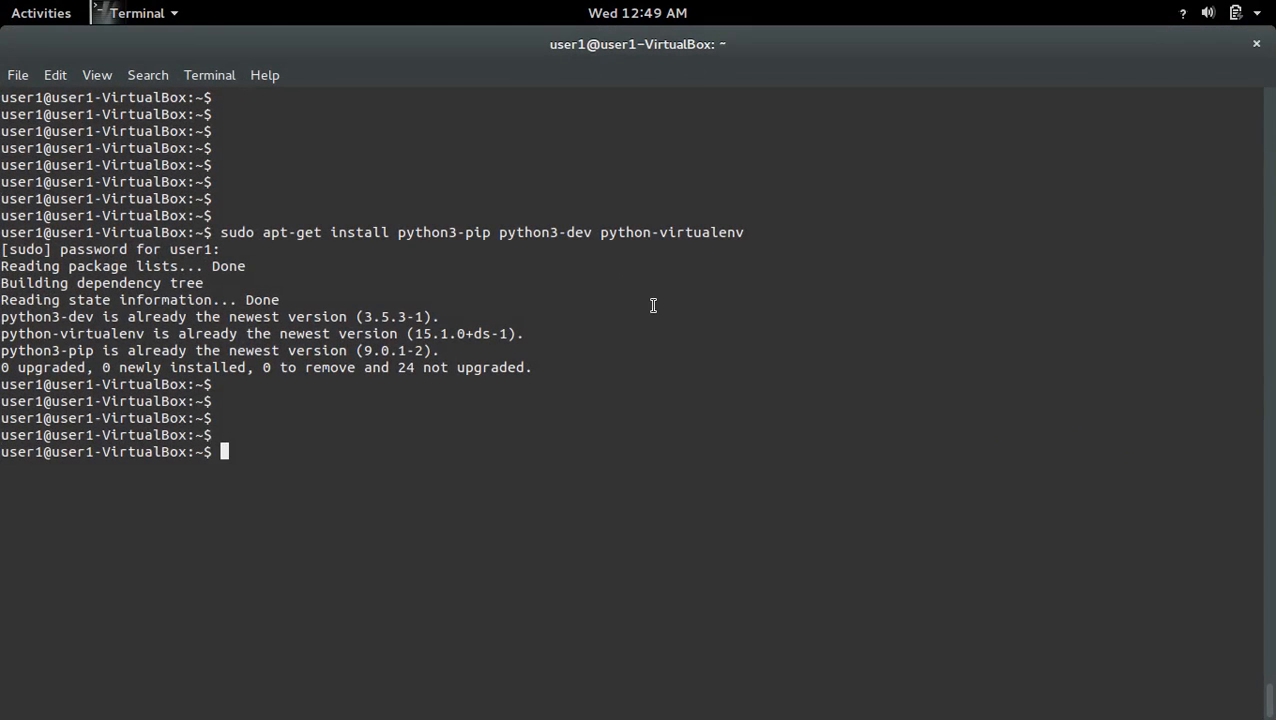
{"action": "type", "text": "virtualenv -p python3.5 --system-site-packages myenv"}
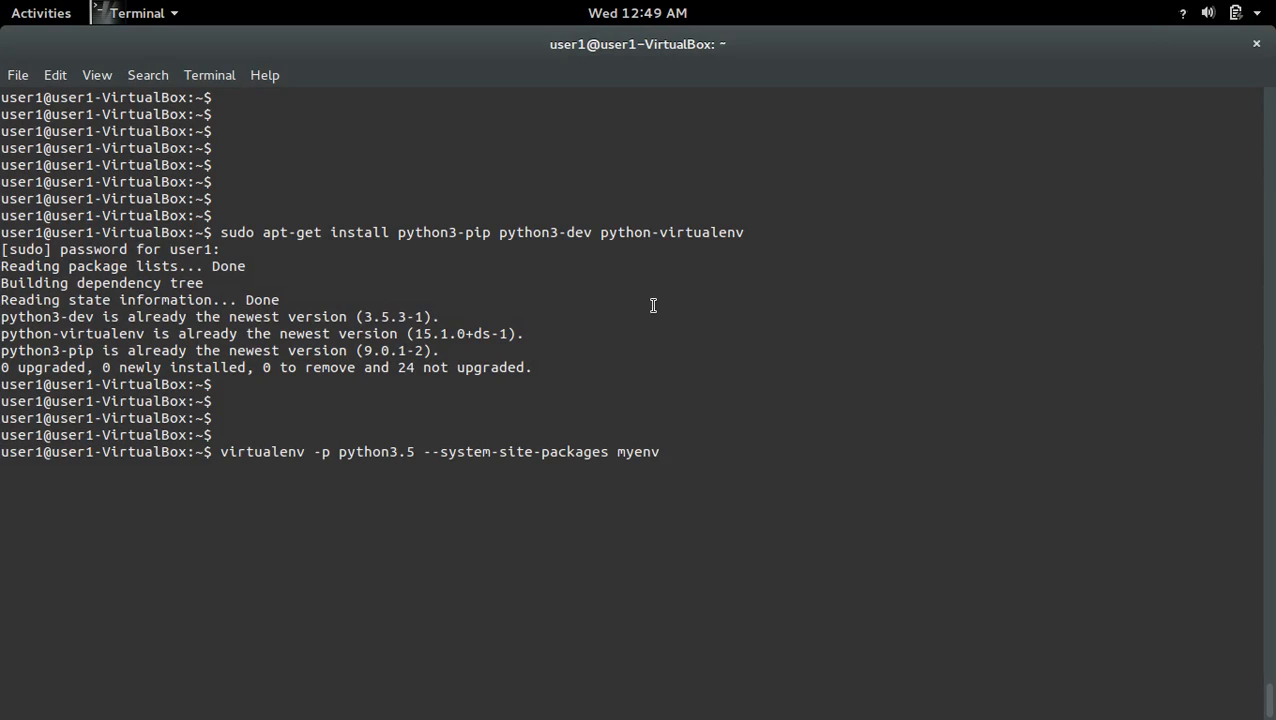
{"action": "mouse_move", "coordinate": [413, 451]}
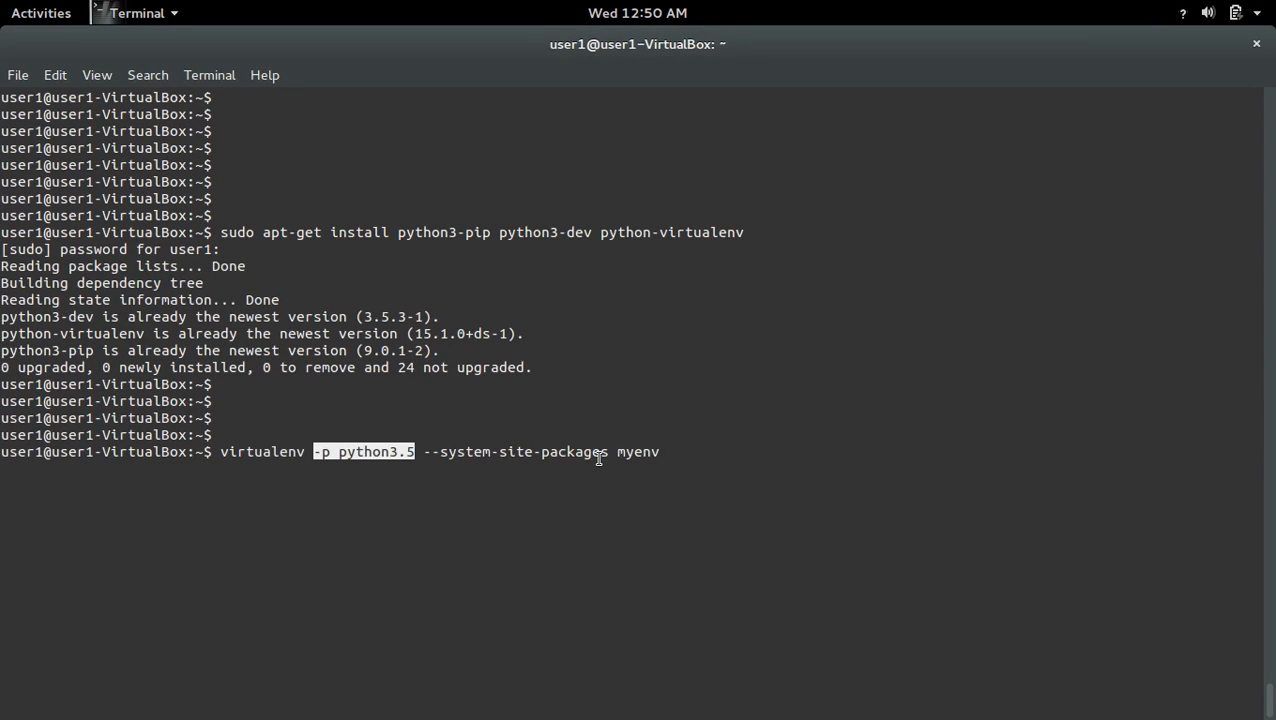
{"action": "double_click", "coordinate": [640, 451]}
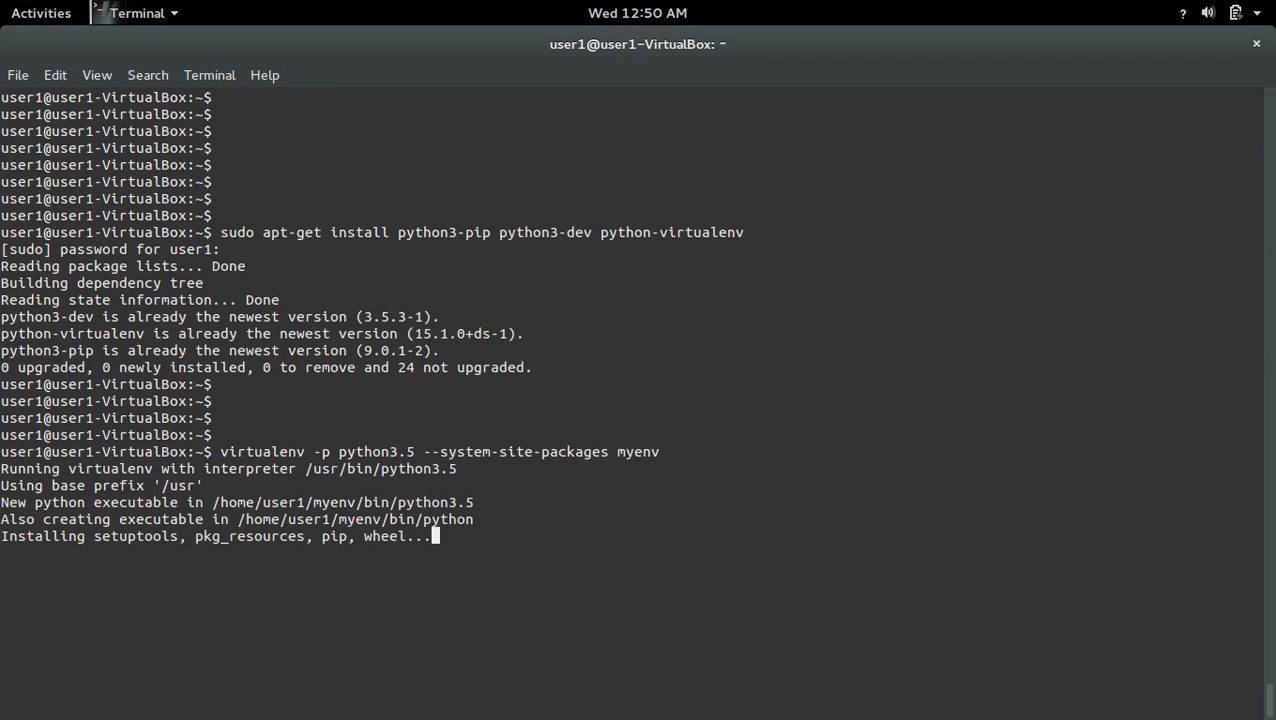
{"action": "double_click", "coordinate": [380, 468]}
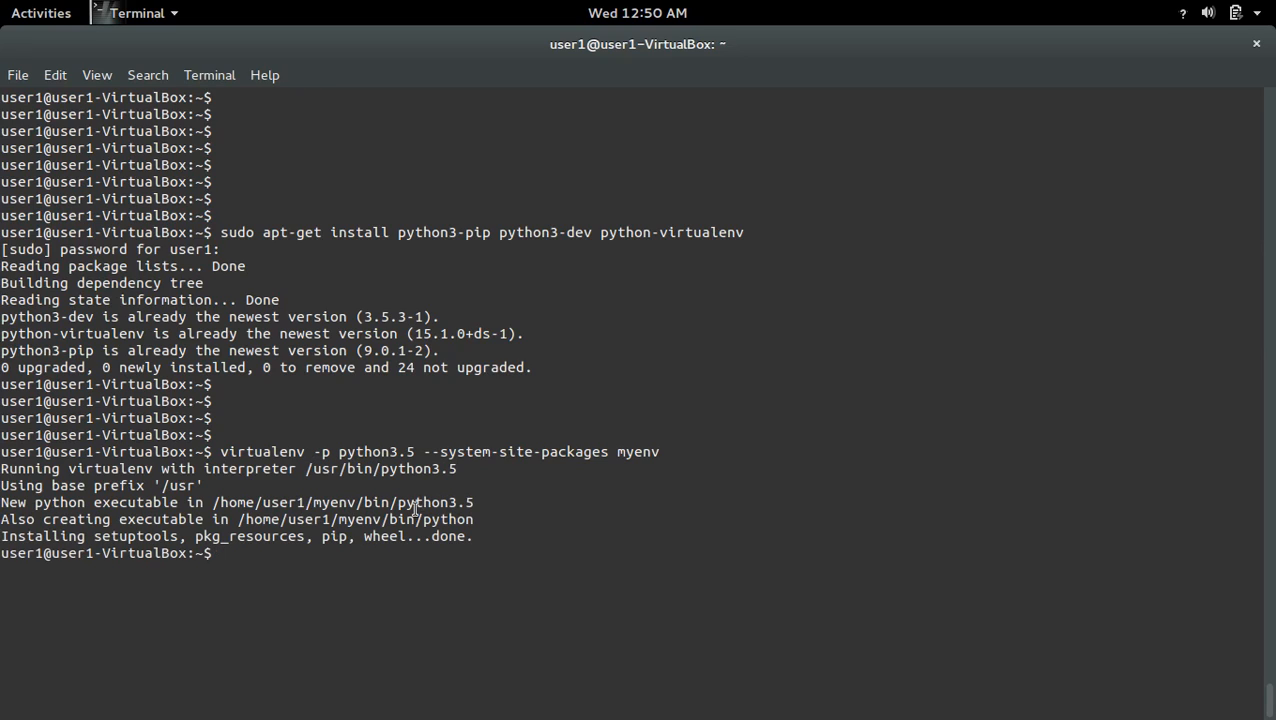
{"action": "double_click", "coordinate": [340, 502]}
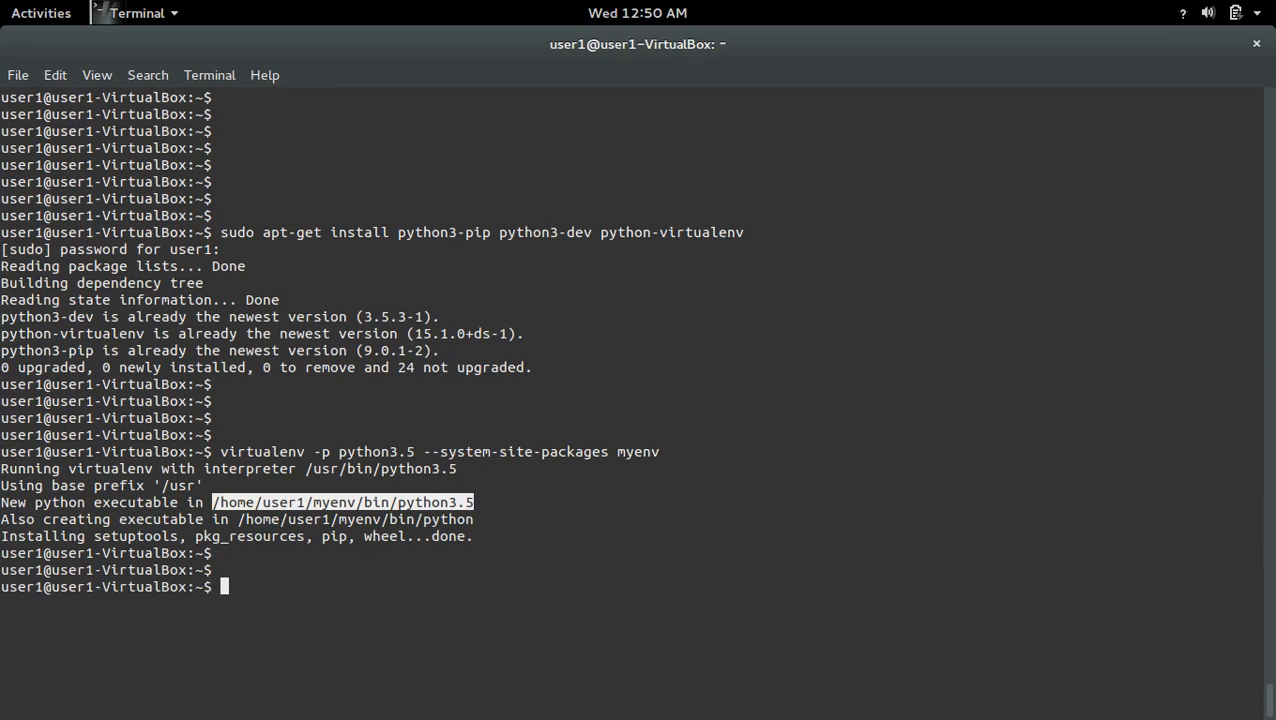
{"action": "type", "text": "ls"}
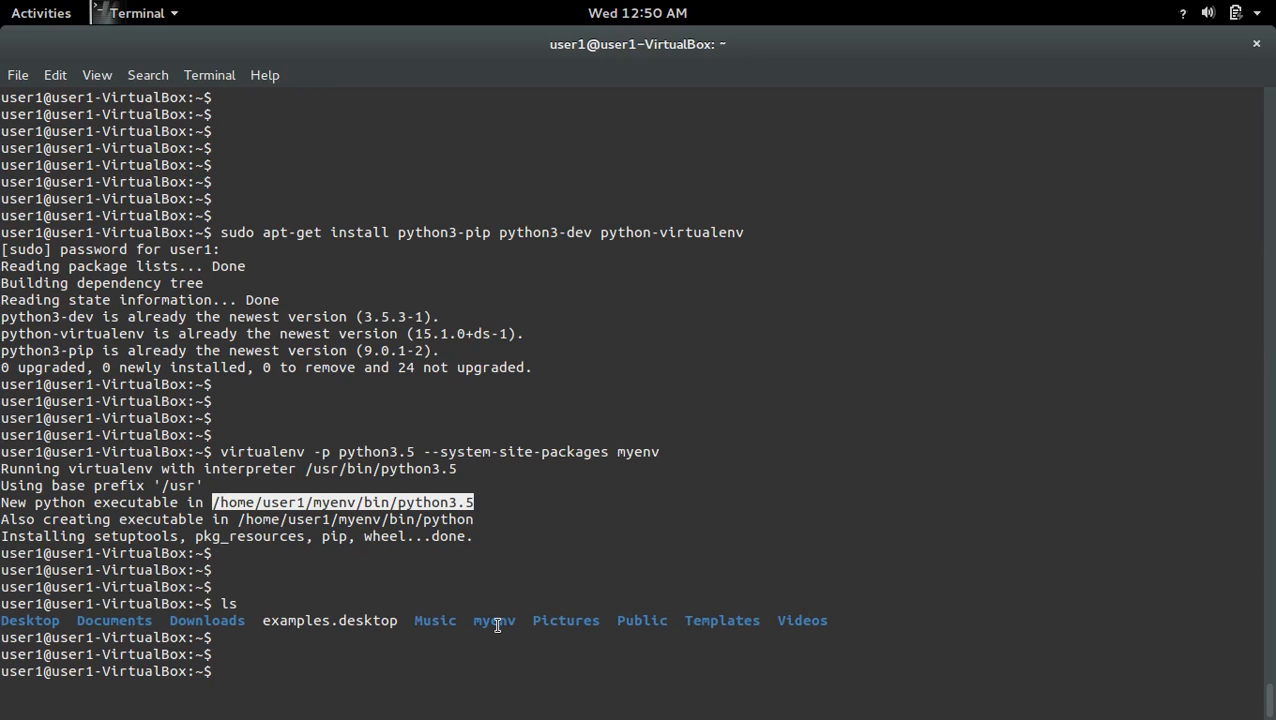
{"action": "double_click", "coordinate": [493, 620]}
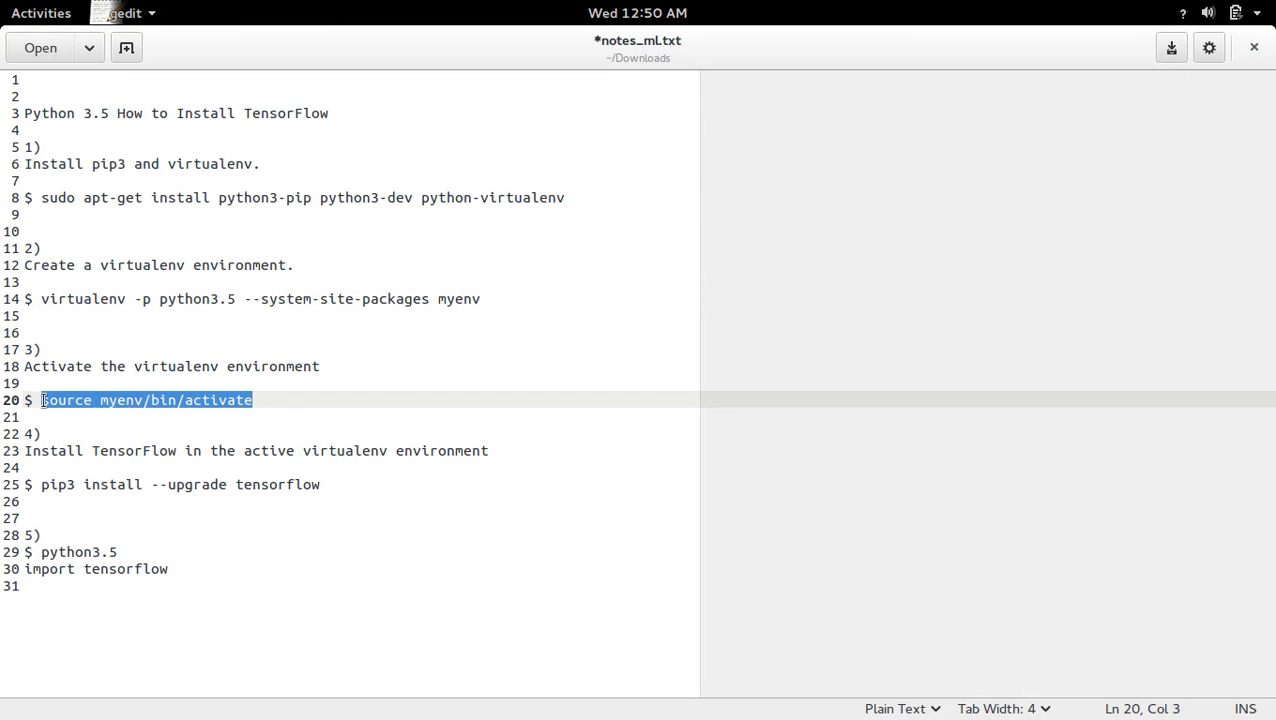
Run 'source myenv/bin/activate' so the prompt shows (myenv), then go back to the notes
{"action": "left_click", "coordinate": [41, 13]}
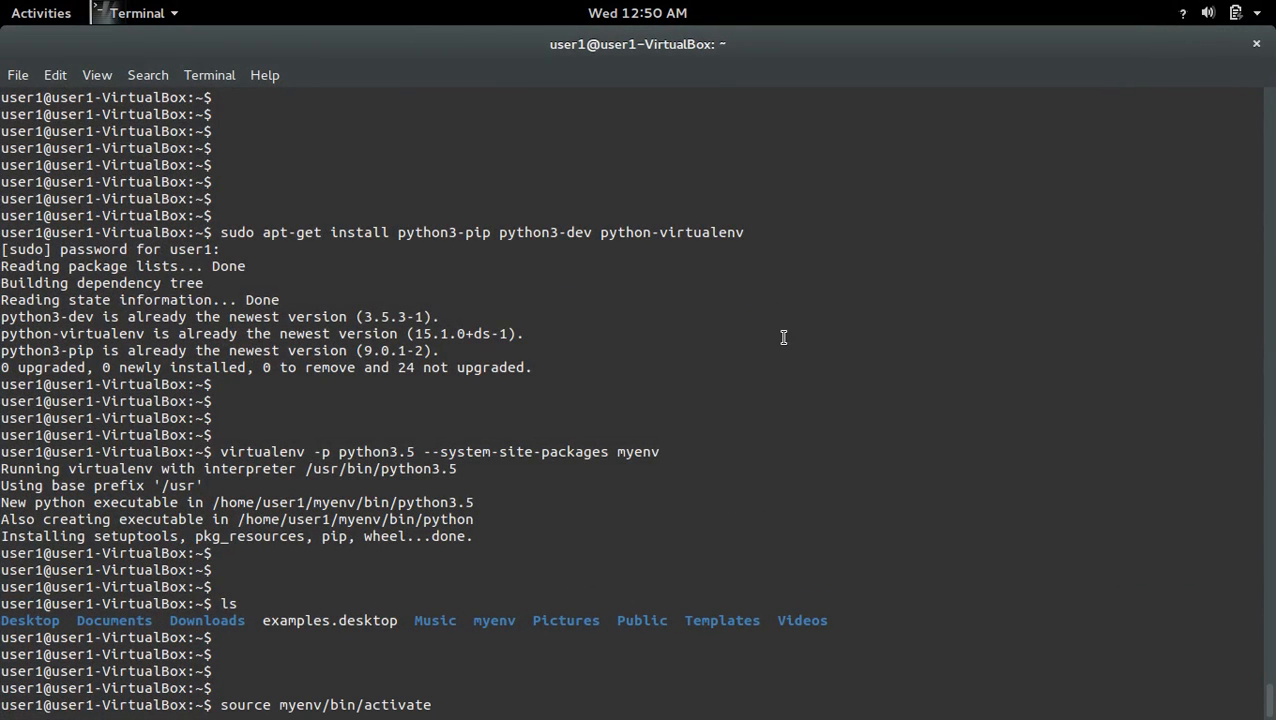
{"action": "key", "text": "Return"}
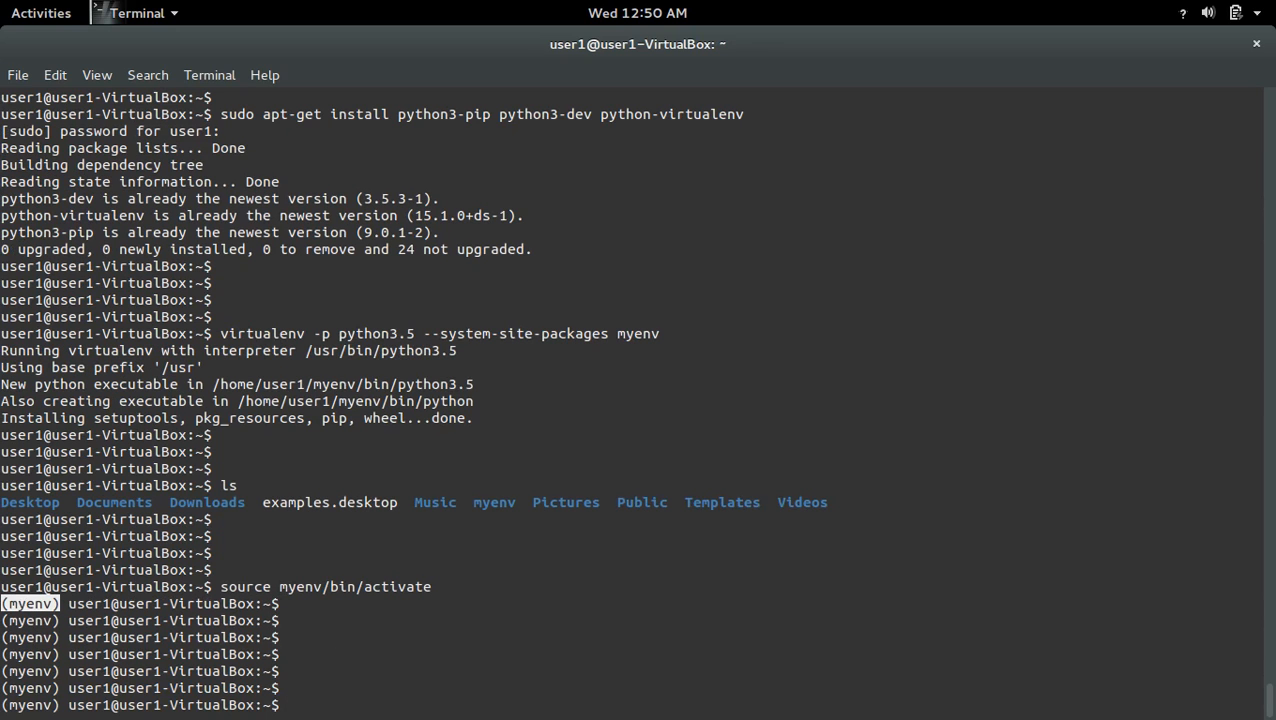
{"action": "left_click", "coordinate": [41, 13]}
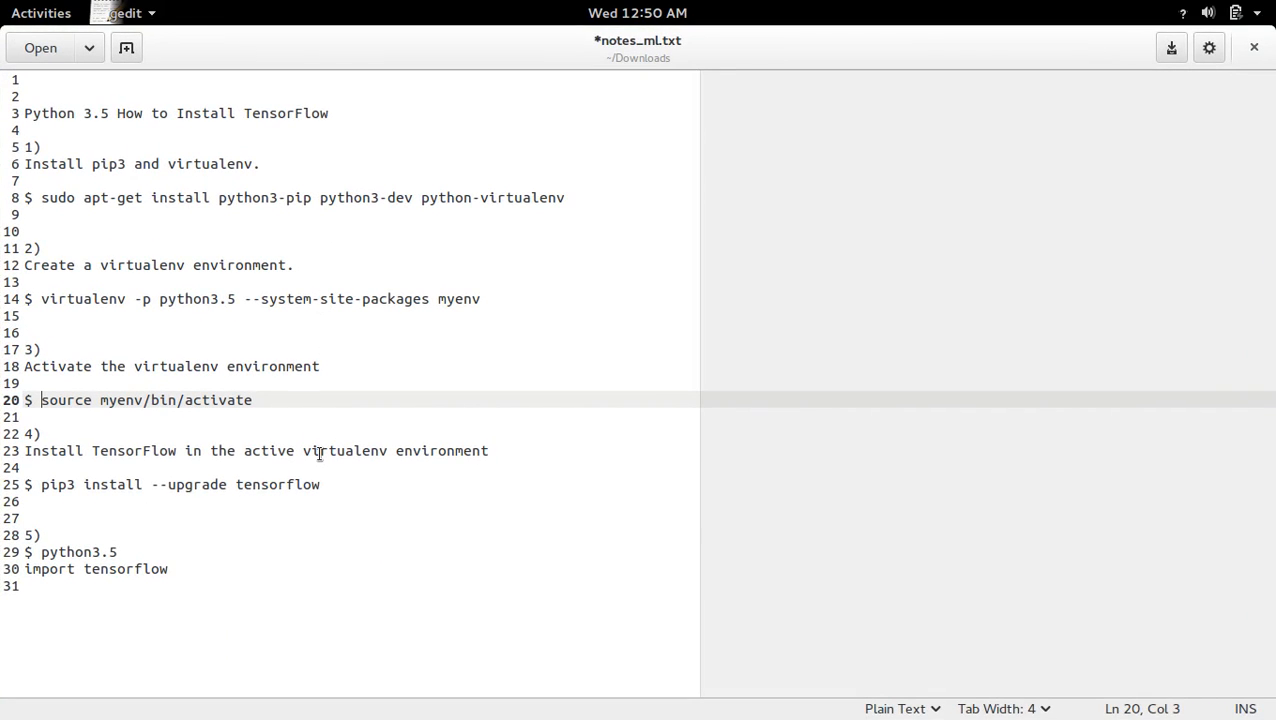
Paste and run 'pip3 install --upgrade tensorflow' to install TensorFlow 1.1.0 into myenv
{"action": "left_click_drag", "start_coordinate": [150, 484], "coordinate": [321, 484]}
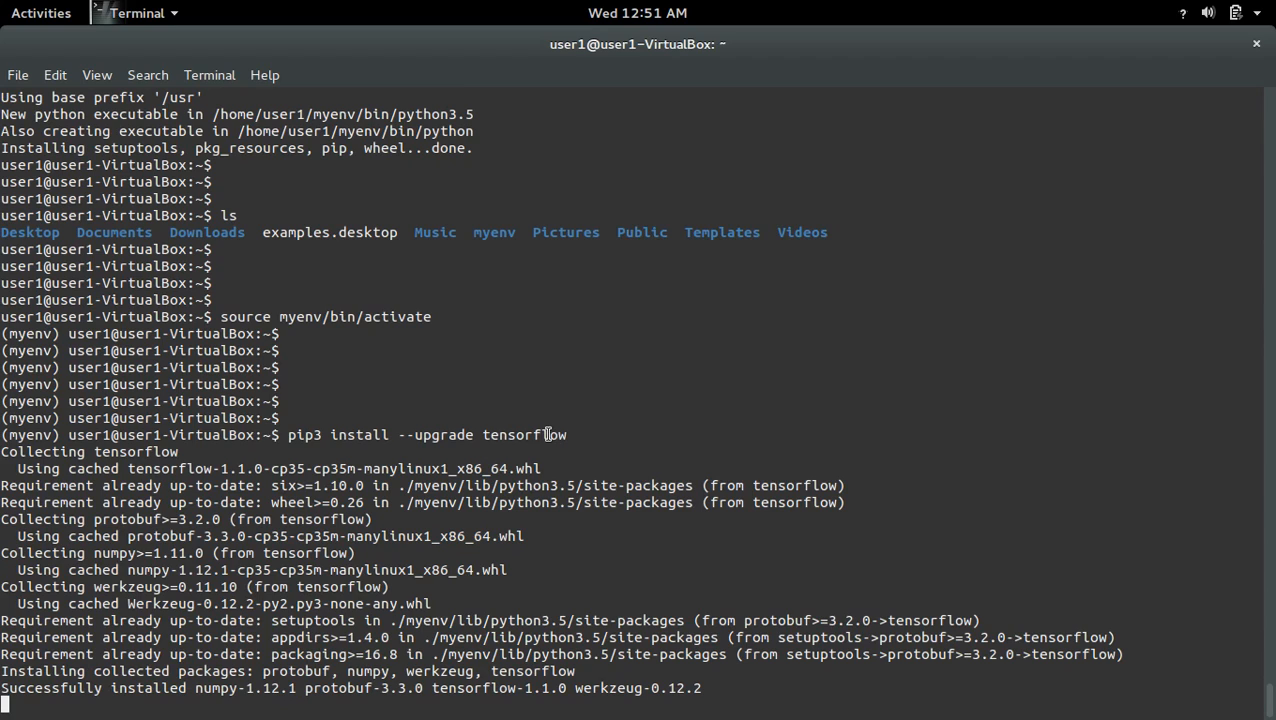
{"action": "right_click", "coordinate": [524, 434]}
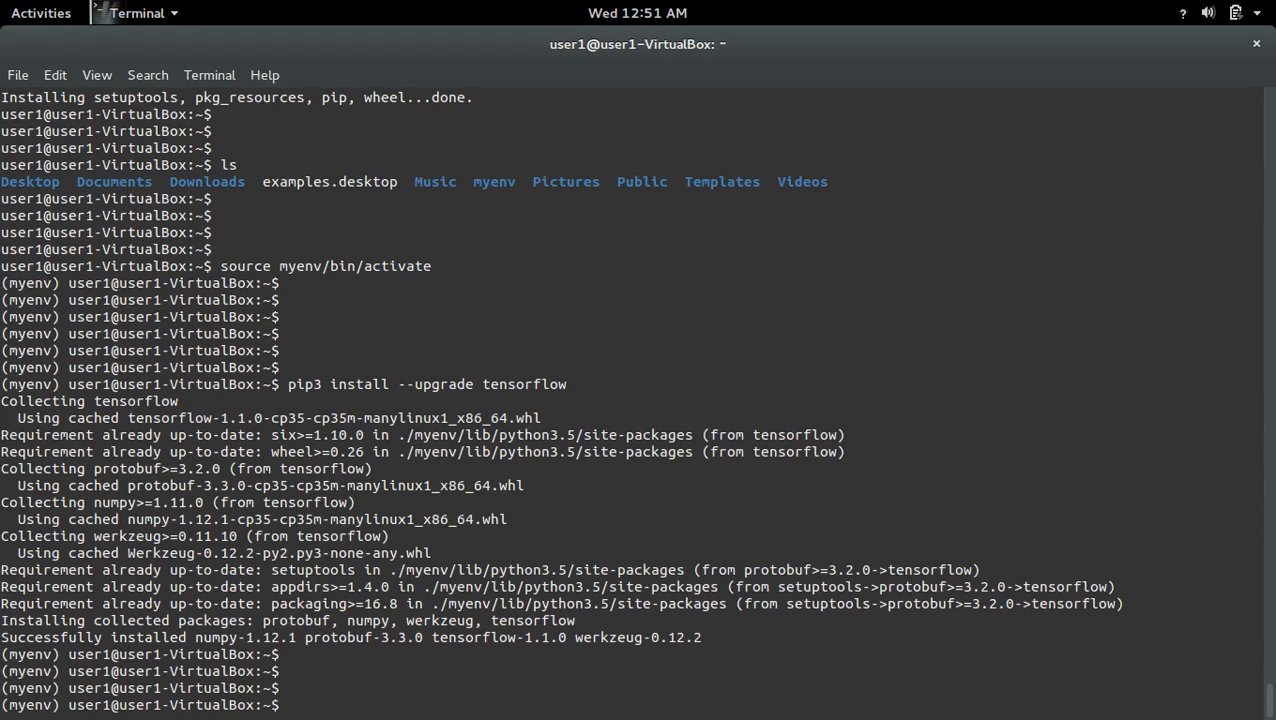
Start the python3.5 interactive console
{"action": "type", "text": "p"}
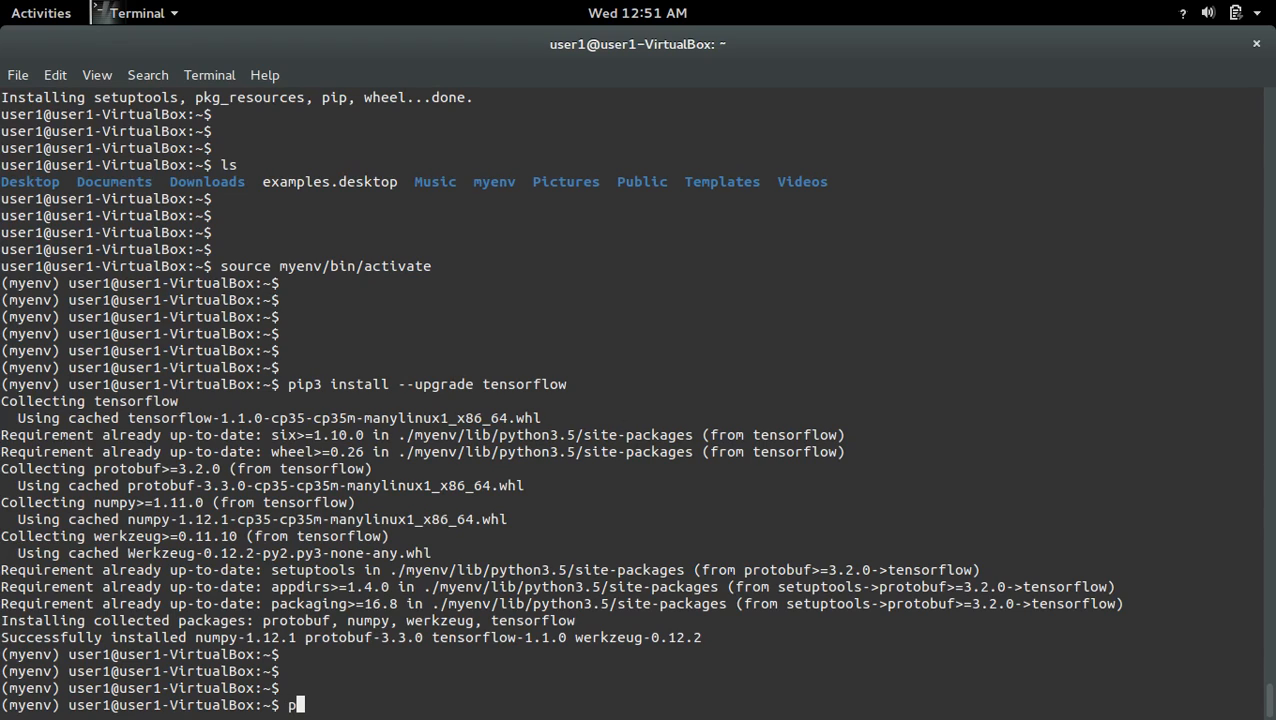
{"action": "type", "text": "ython"}
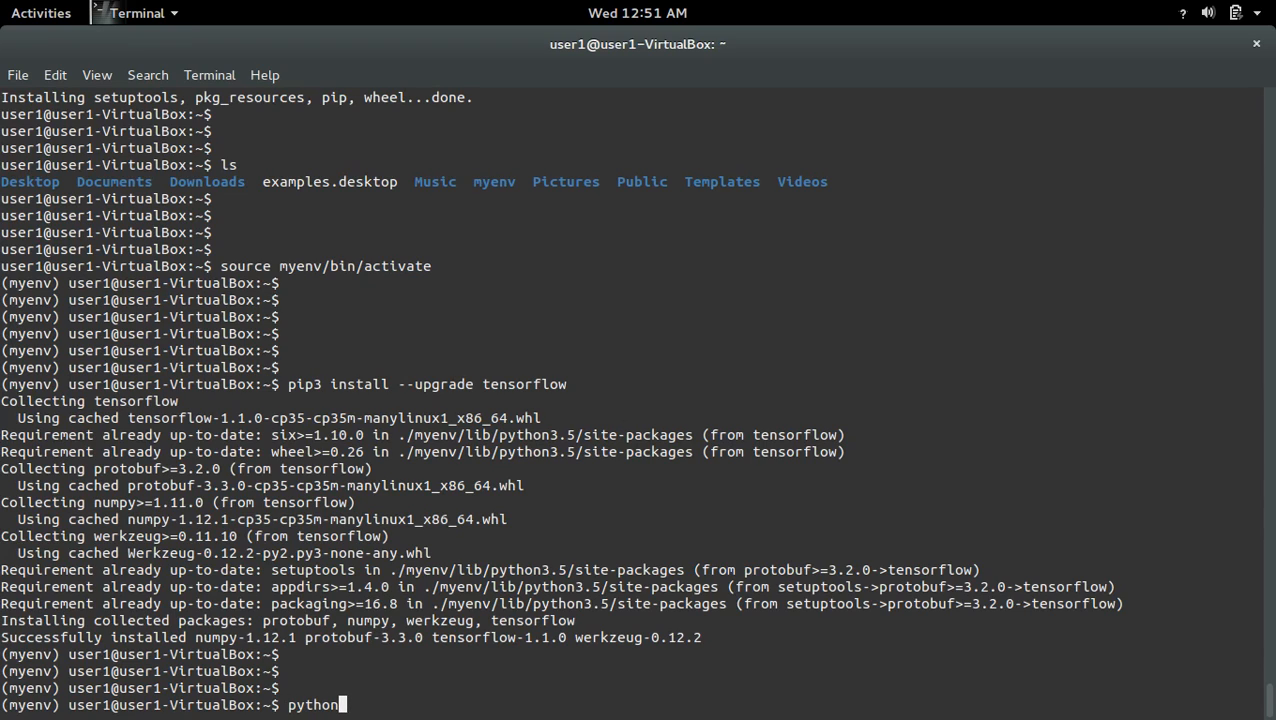
{"action": "type", "text": "3."}
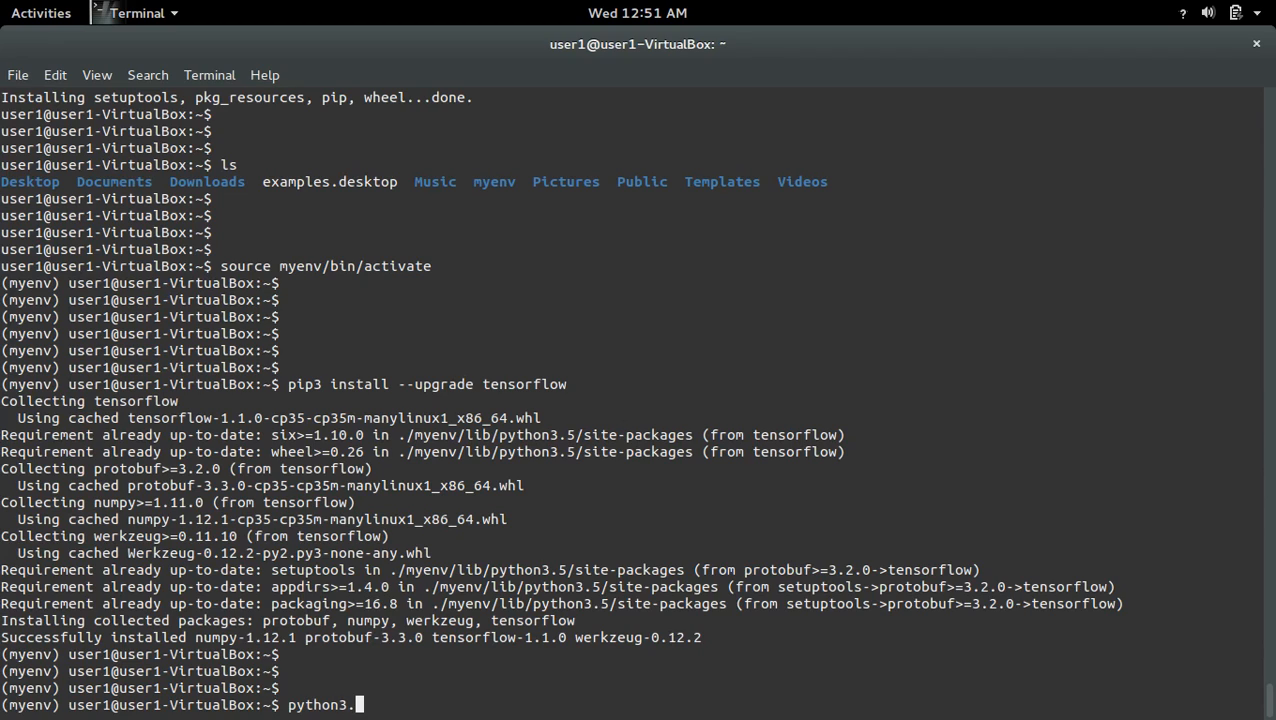
{"action": "type", "text": "5"}
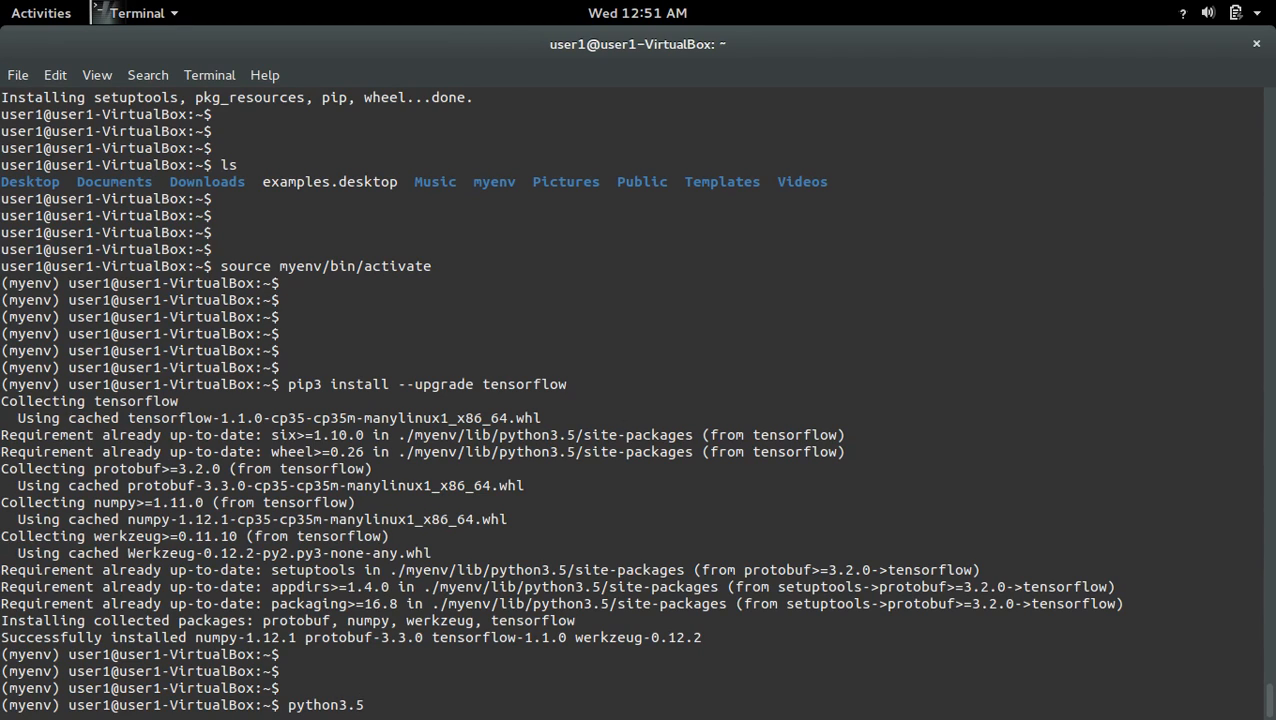
{"action": "key", "text": "Return"}
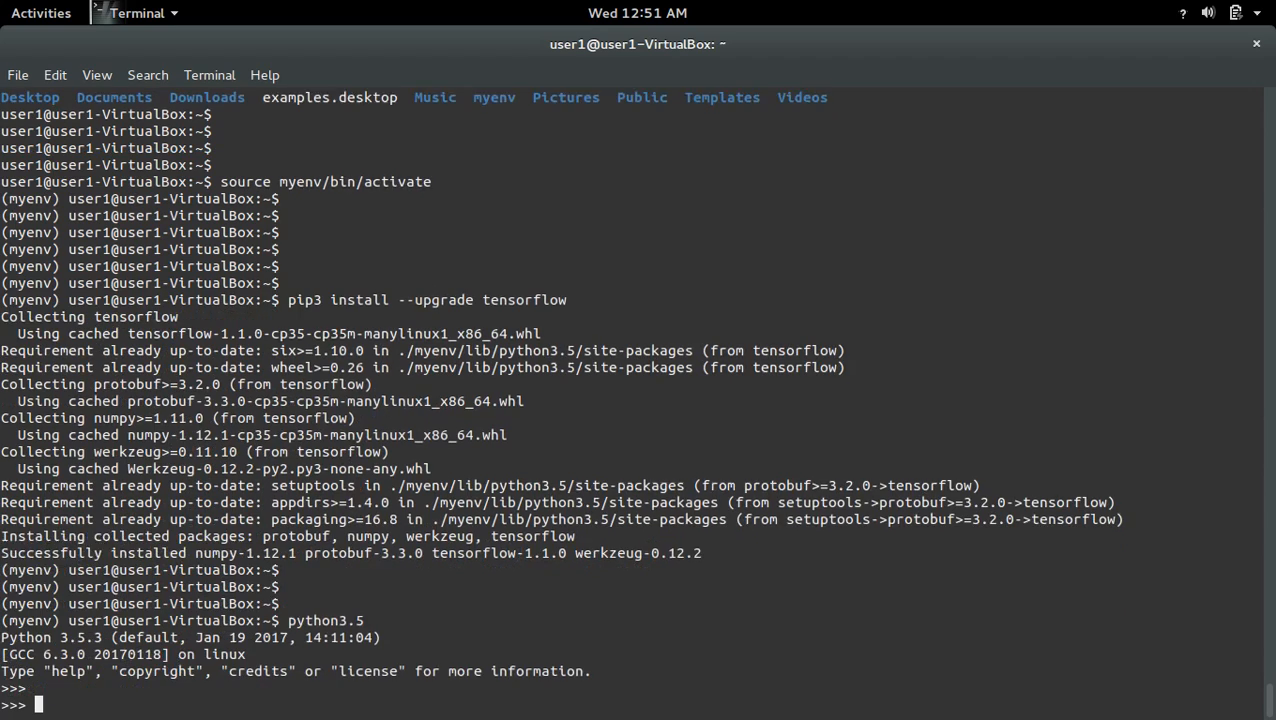
Import tensorflow in the console and show the Activities overview
{"action": "type", "text": "im"}
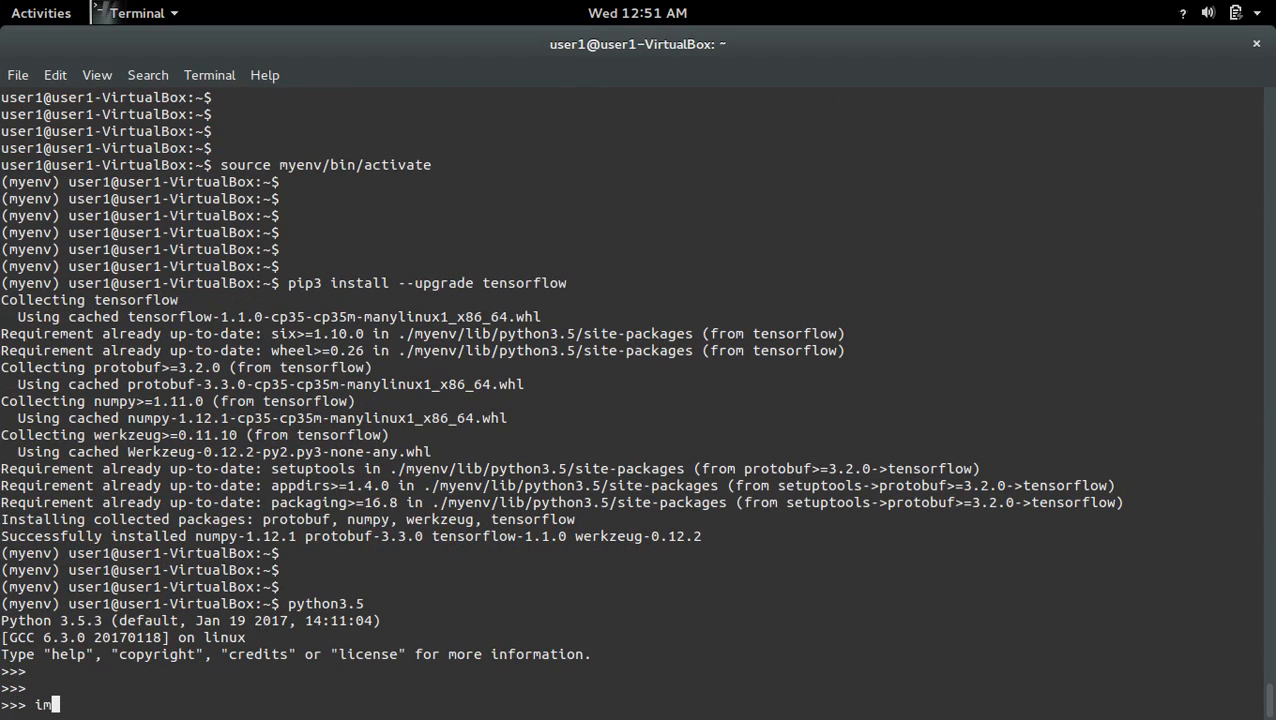
{"action": "type", "text": "port tensorflow"}
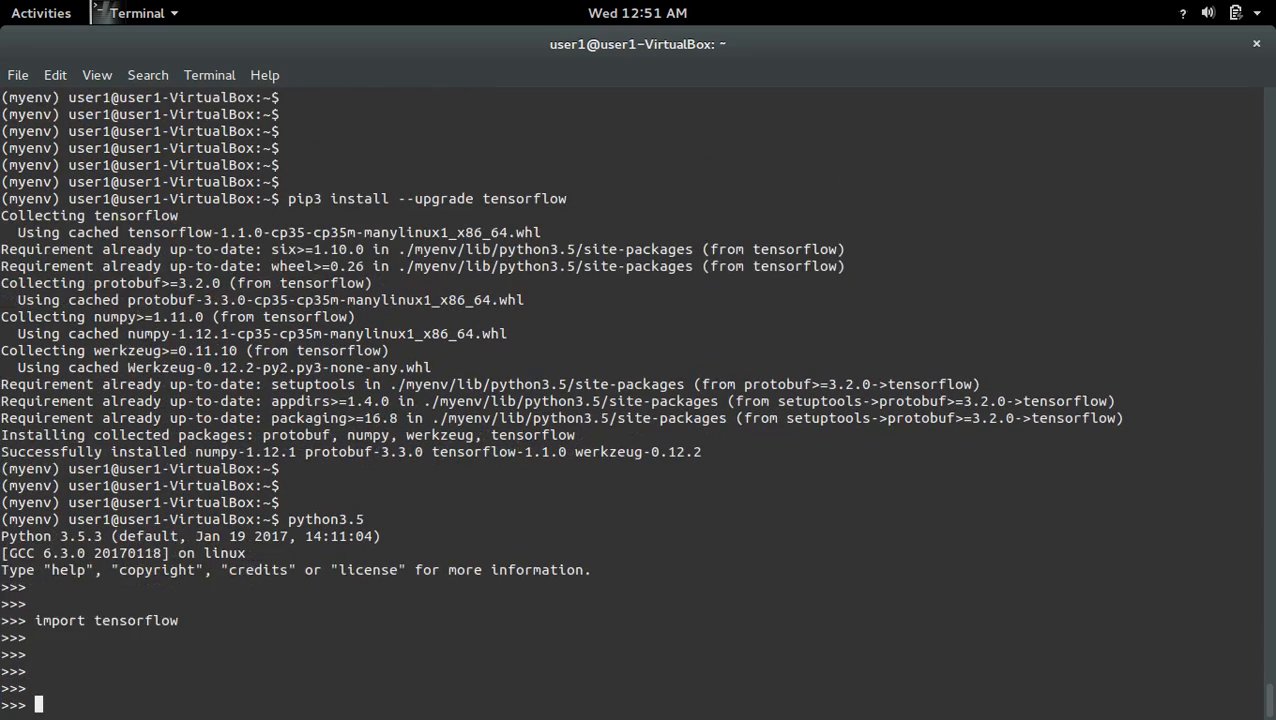
{"action": "left_click", "coordinate": [41, 12]}
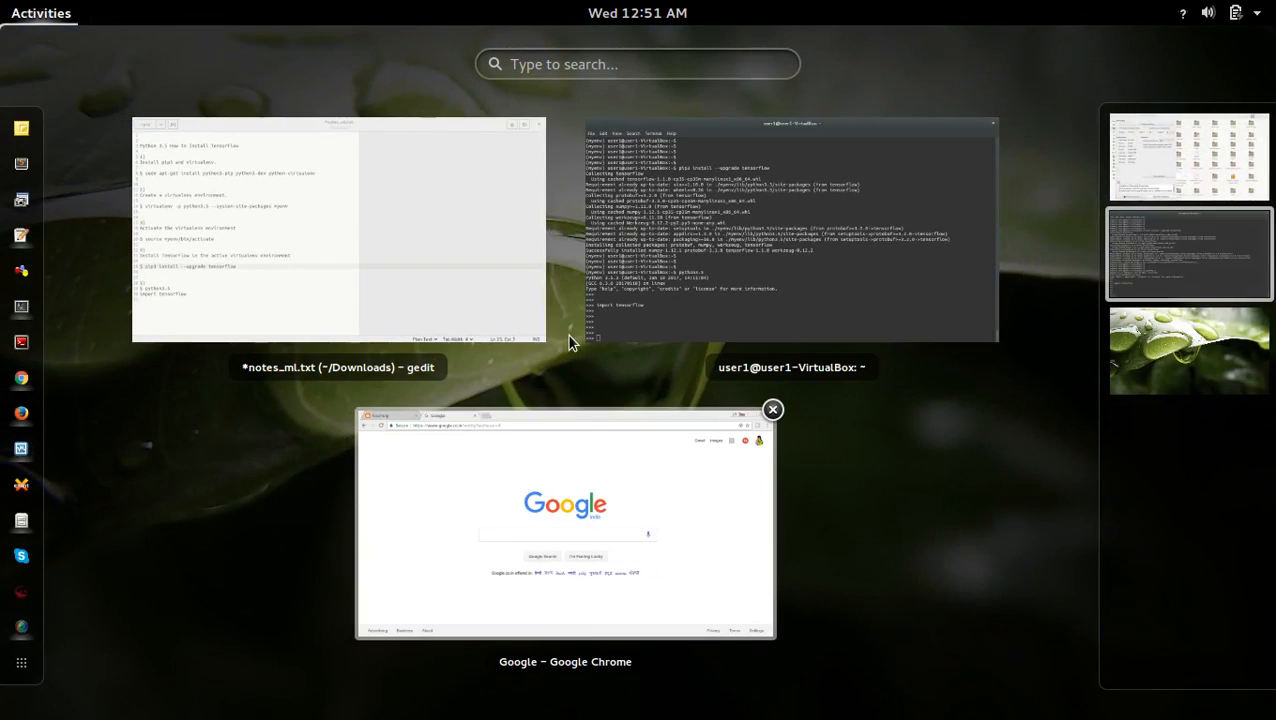